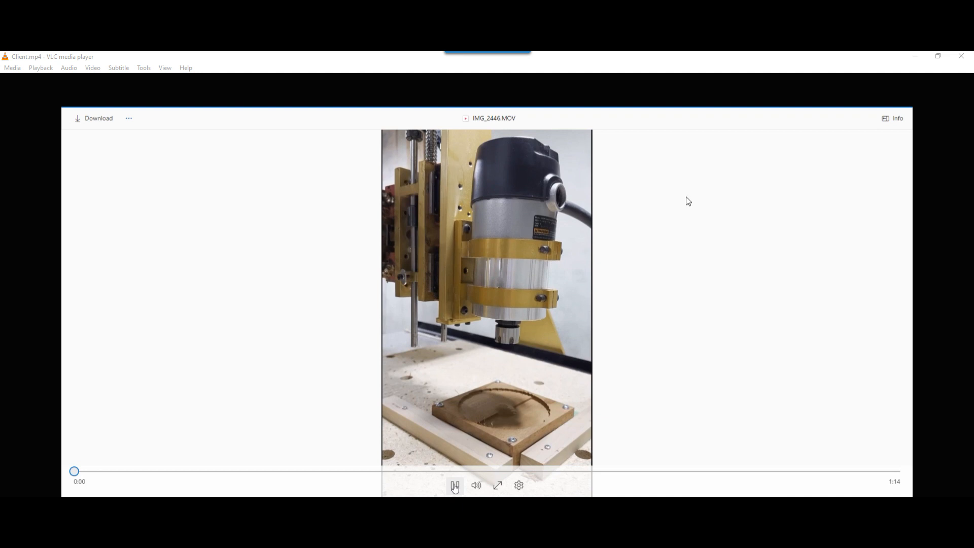
pyautogui.moveTo(756, 284)
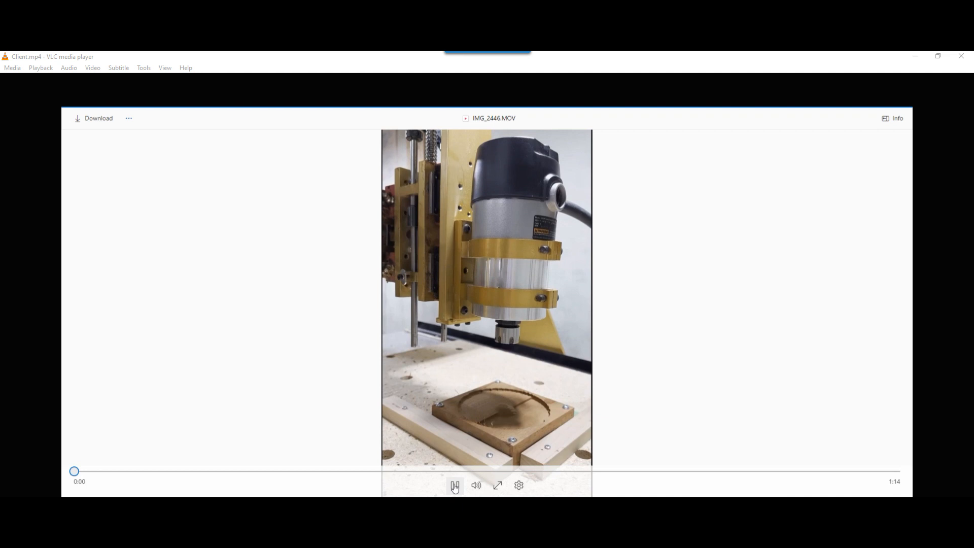
pyautogui.moveTo(445, 379)
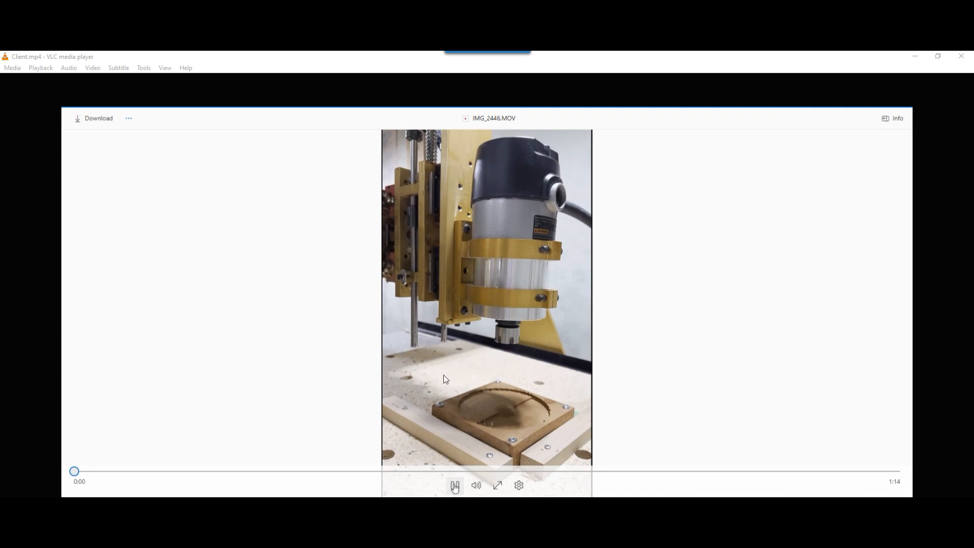
pyautogui.moveTo(357, 440)
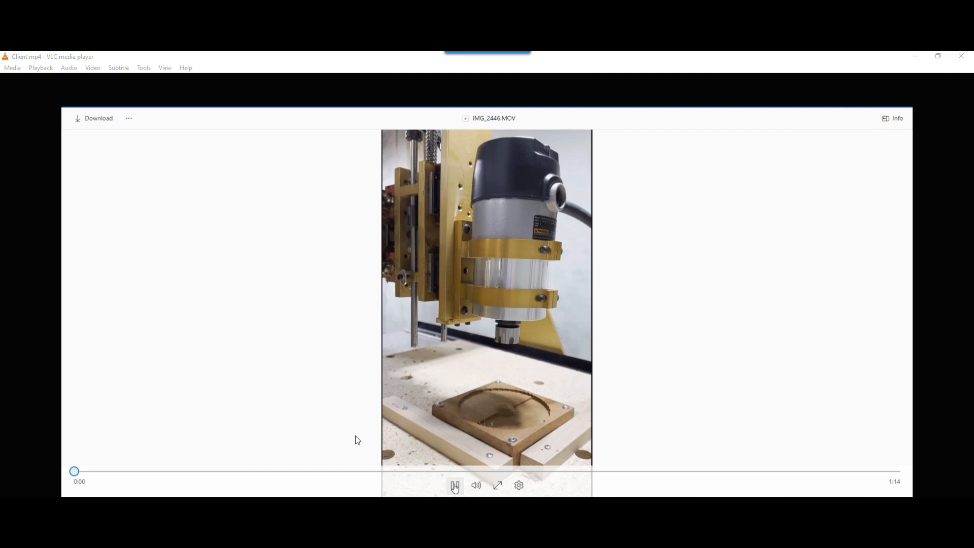
pyautogui.moveTo(364, 429)
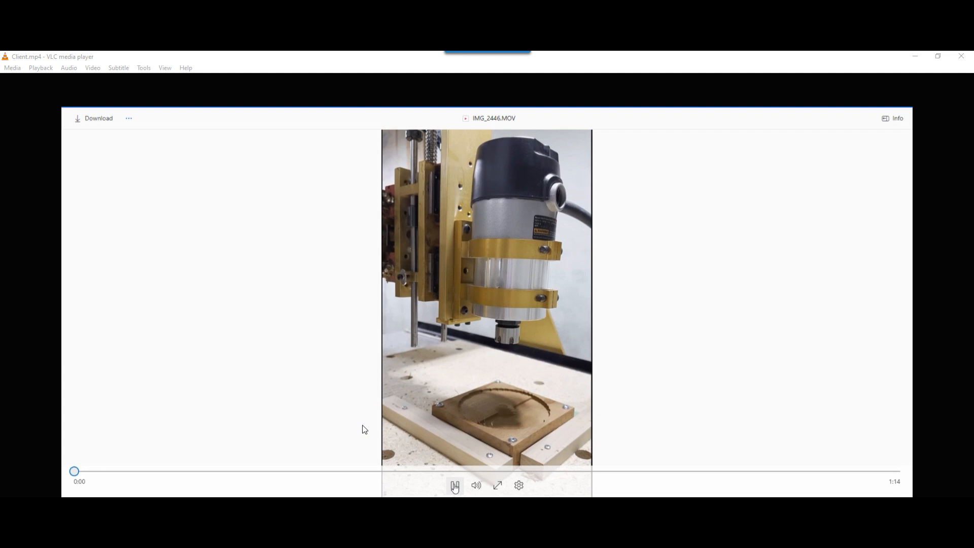
pyautogui.moveTo(358, 407)
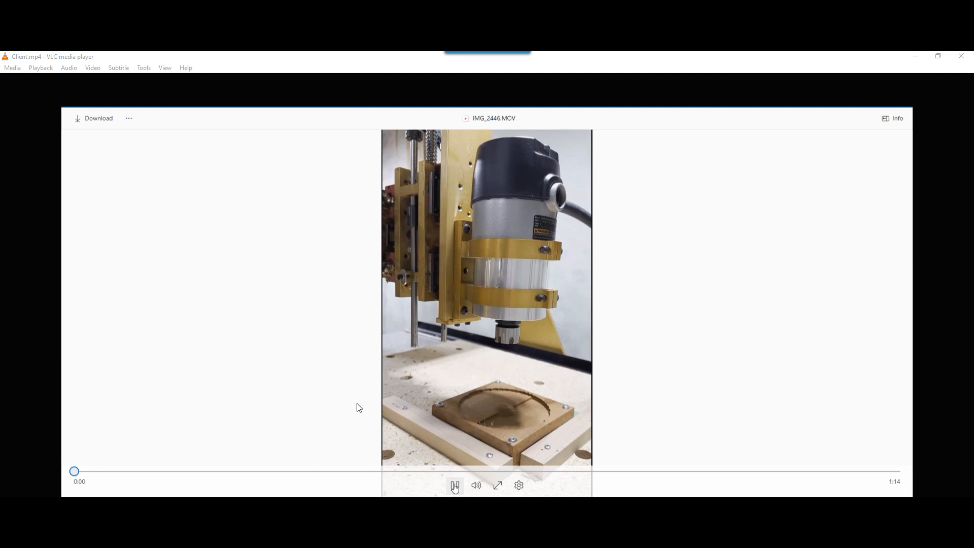
pyautogui.moveTo(365, 401)
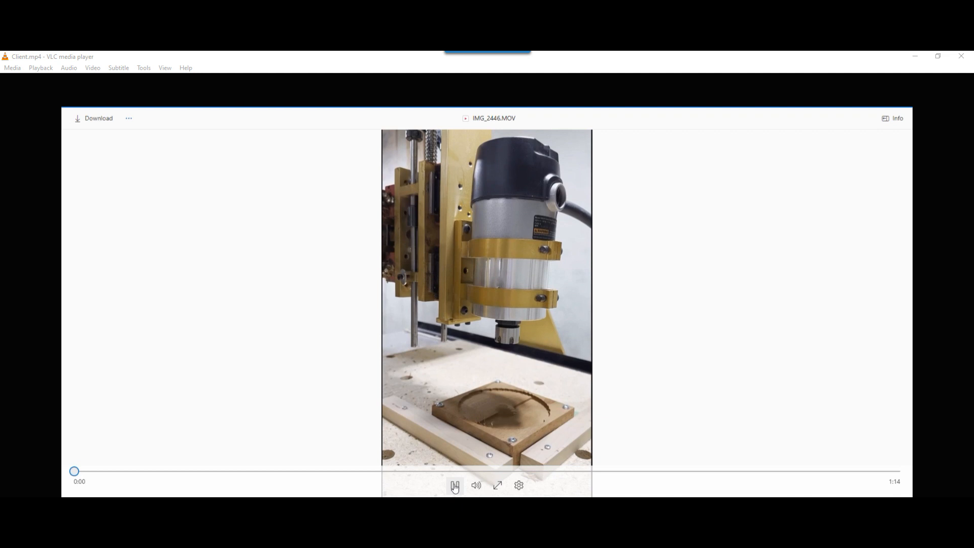
pyautogui.moveTo(646, 383)
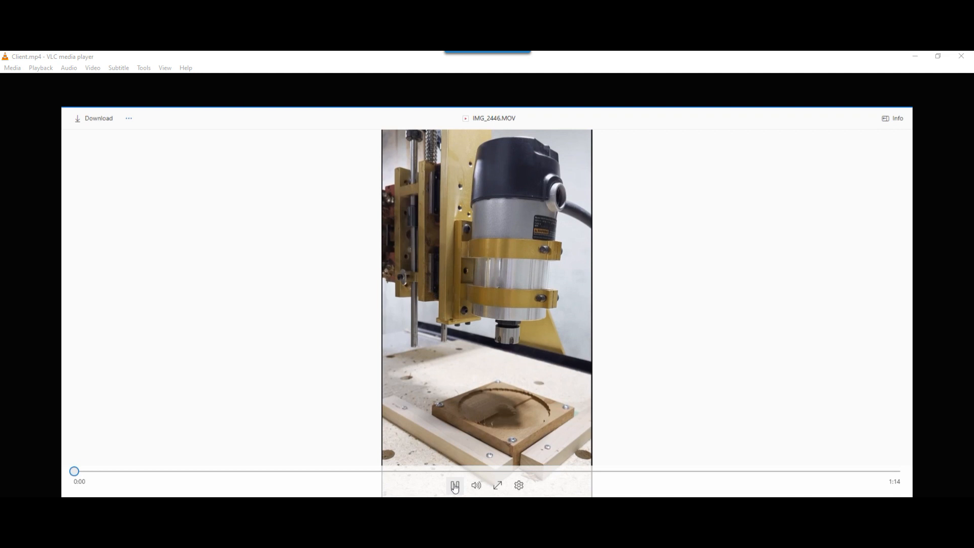
pyautogui.moveTo(97, 490)
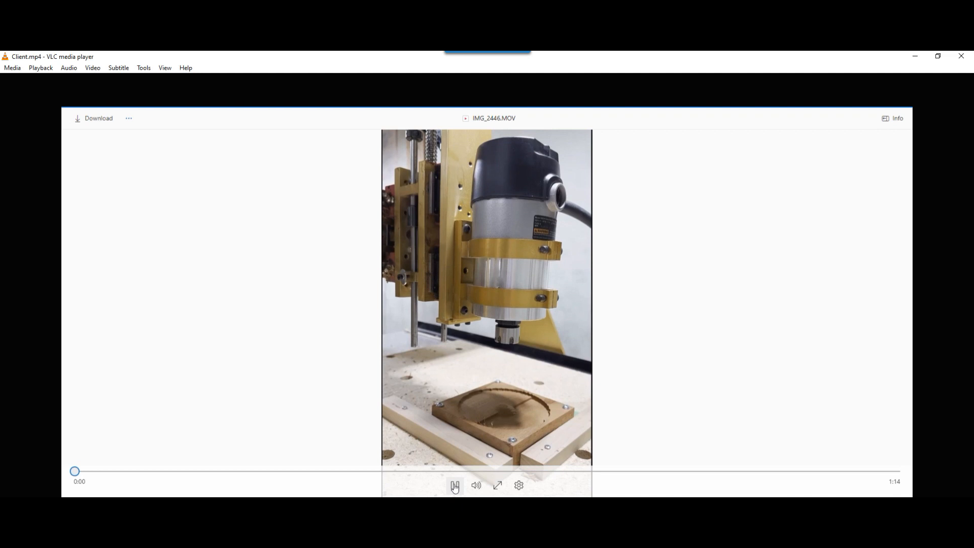
# - Play the router spindle video through to the 0:21 close-up of the spindle
pyautogui.click(454, 485)
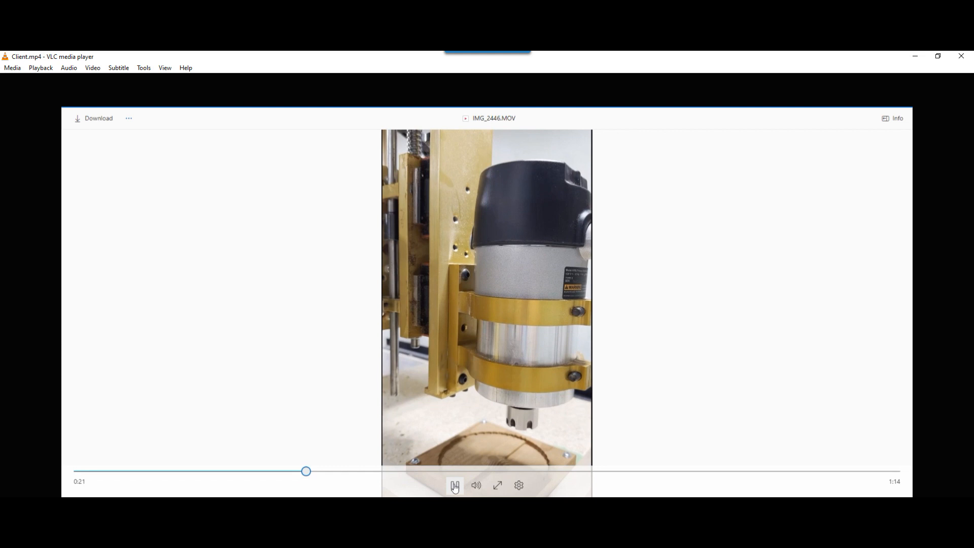
pyautogui.moveTo(311, 460)
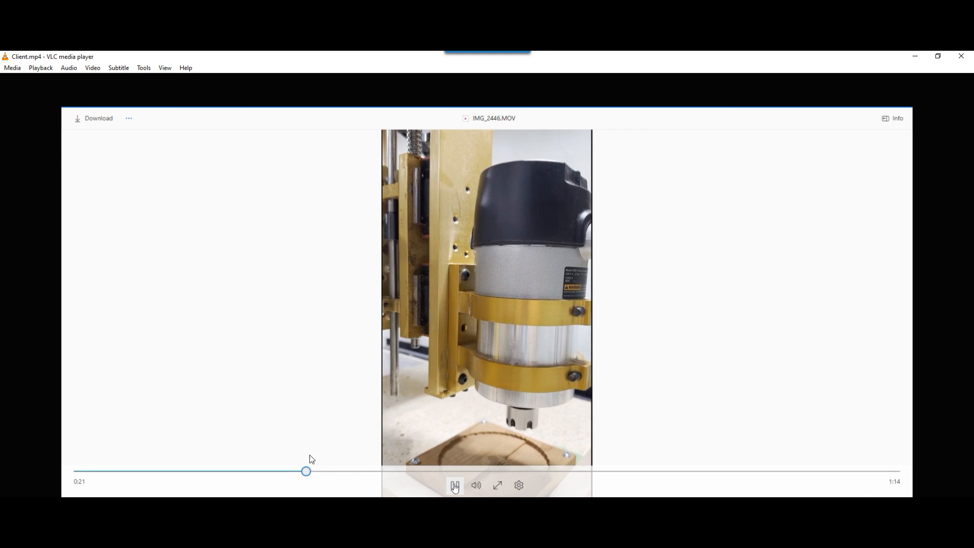
# - Resume the router video from the spindle close-up toward the 1:11 control-screen shot
pyautogui.click(702, 471)
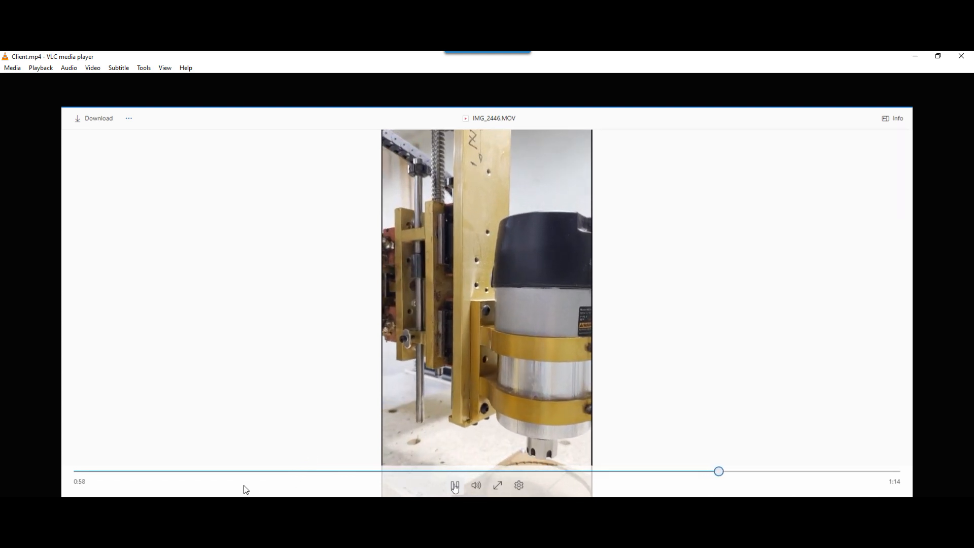
pyautogui.moveTo(347, 383)
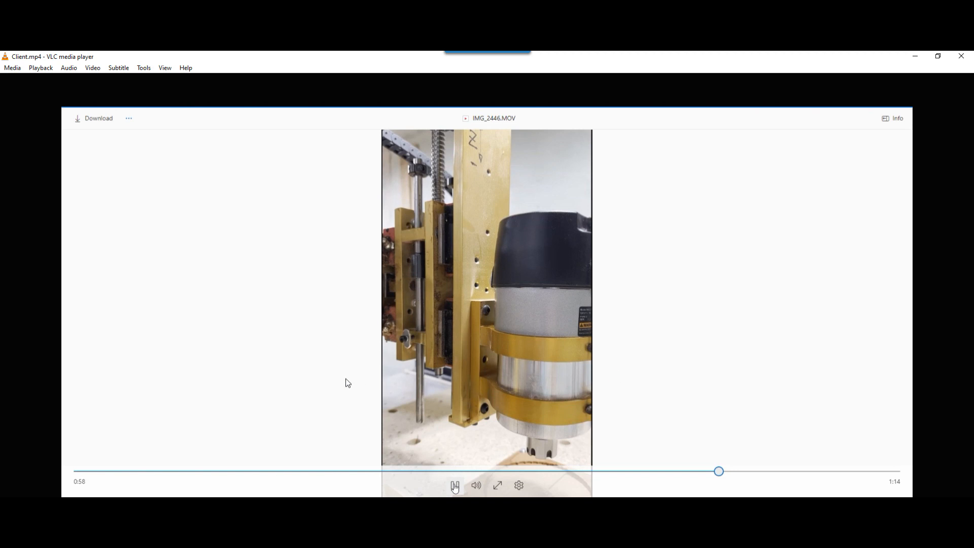
pyautogui.moveTo(454, 486)
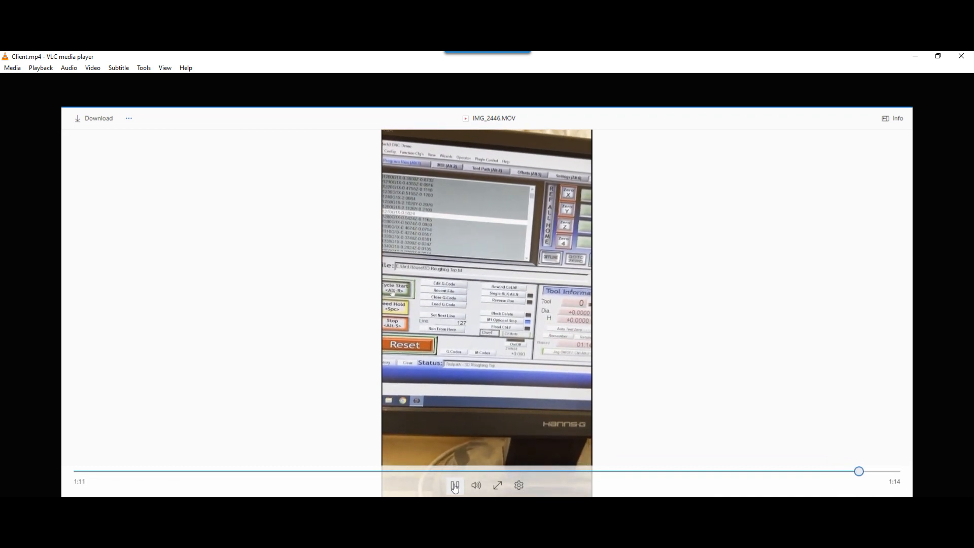
pyautogui.click(454, 485)
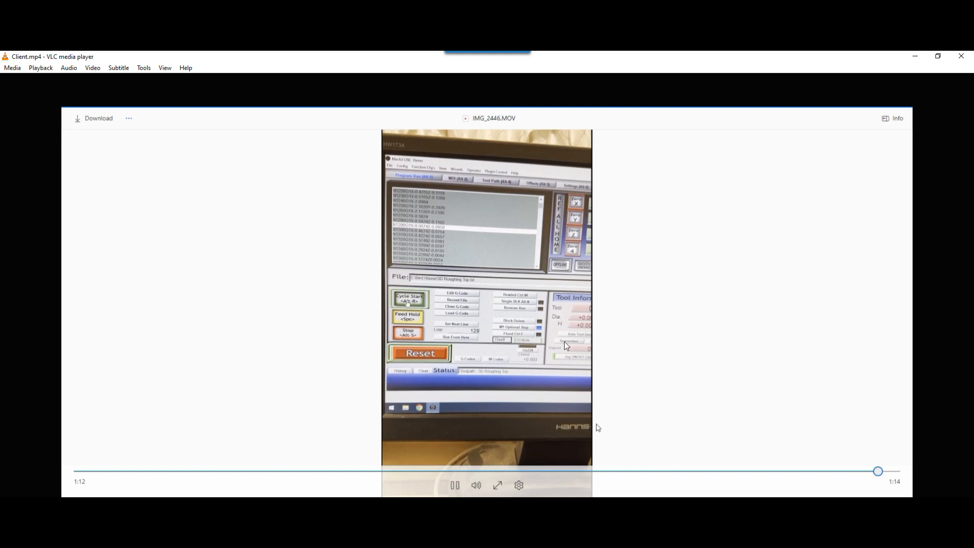
pyautogui.moveTo(392, 166)
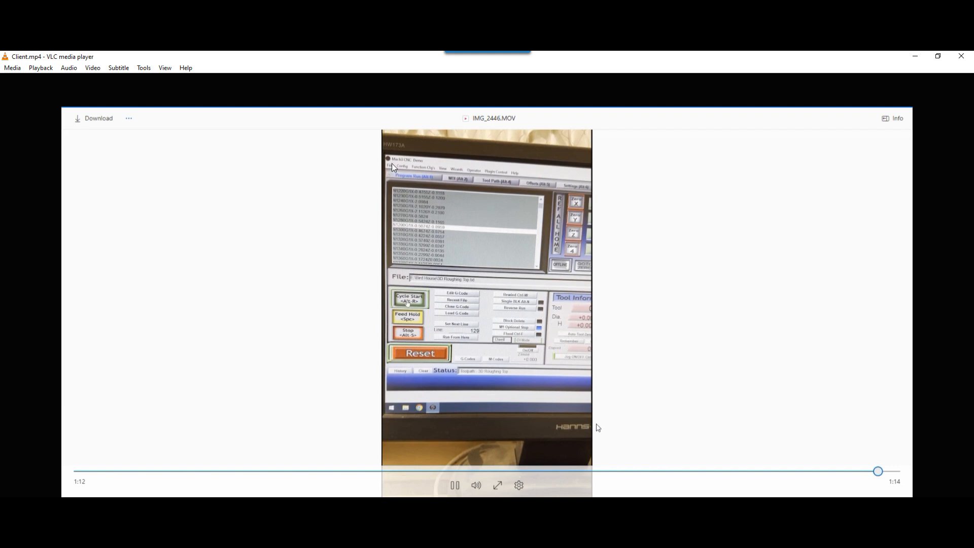
pyautogui.moveTo(421, 167)
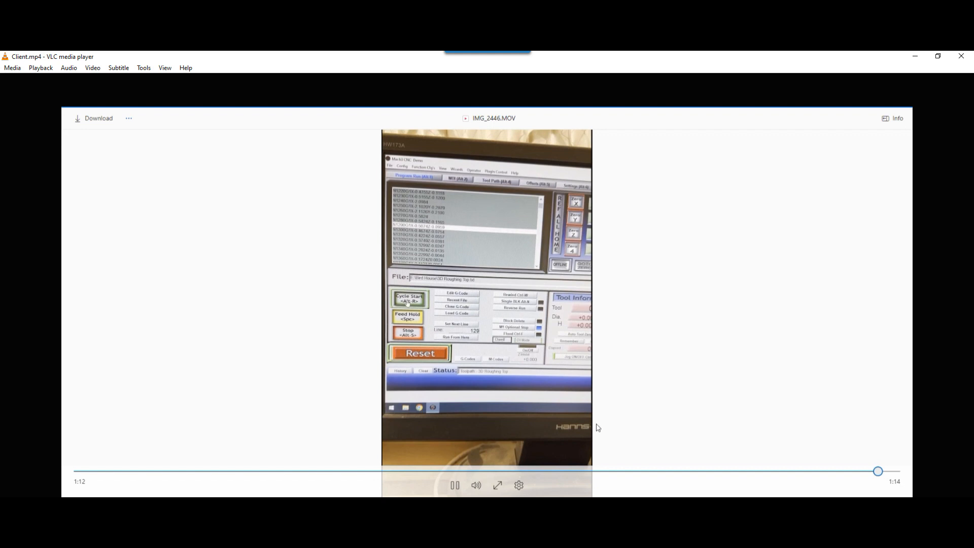
pyautogui.moveTo(431, 163)
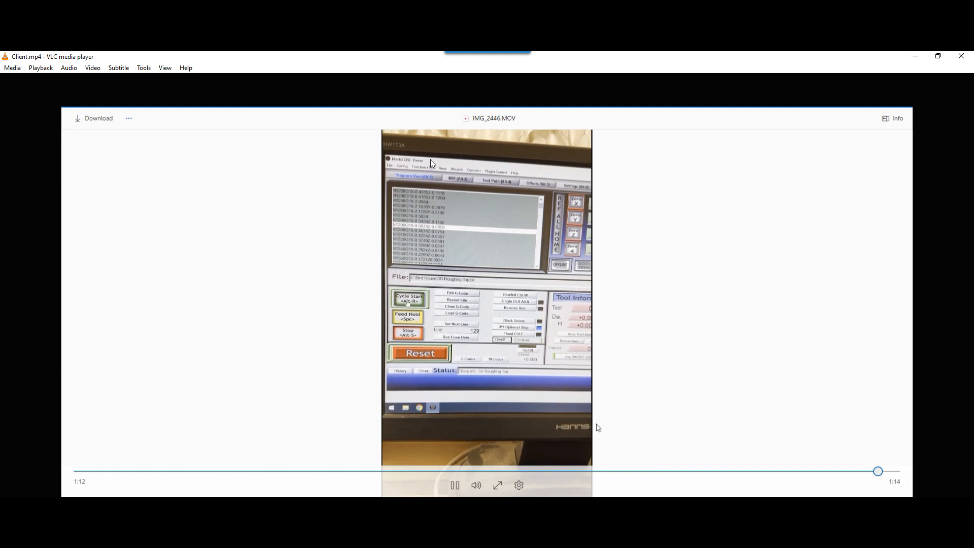
pyautogui.moveTo(452, 346)
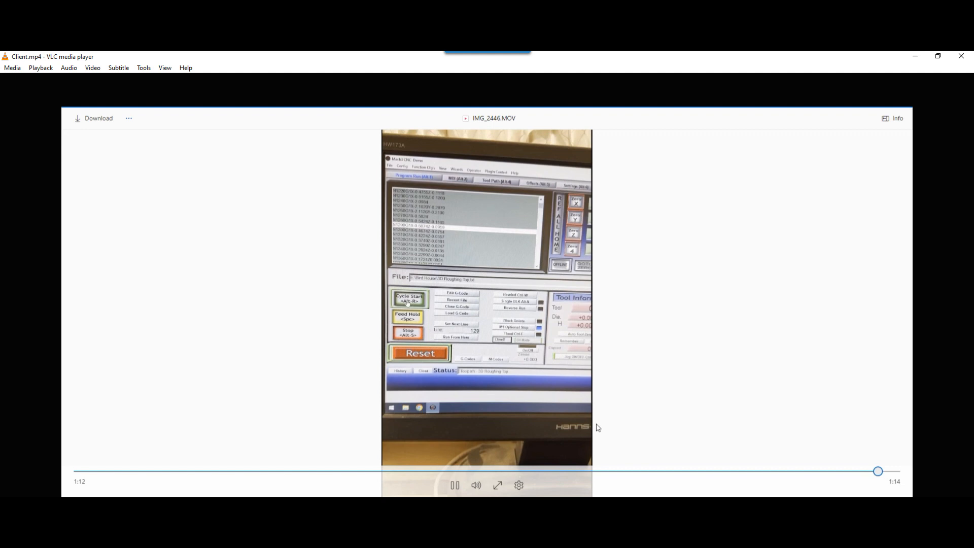
pyautogui.moveTo(497, 293)
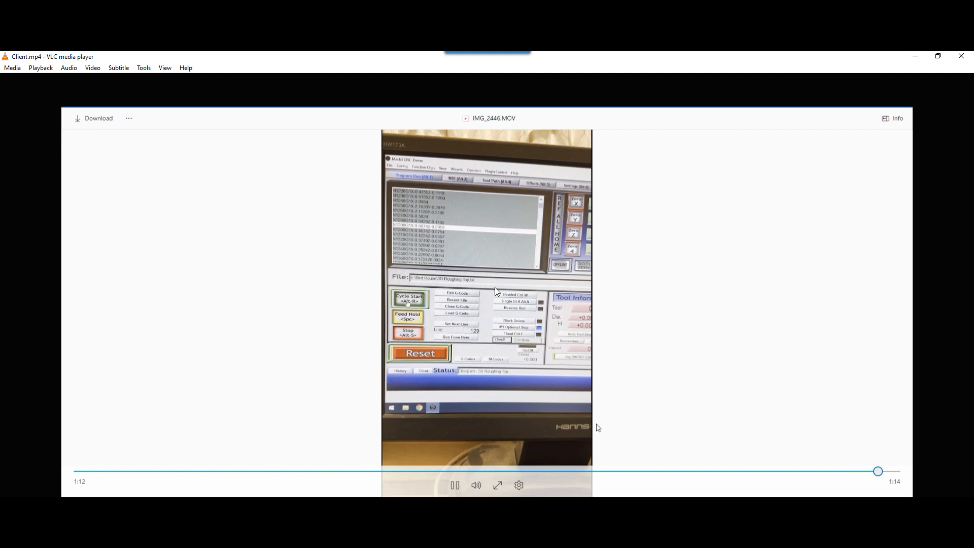
pyautogui.moveTo(478, 330)
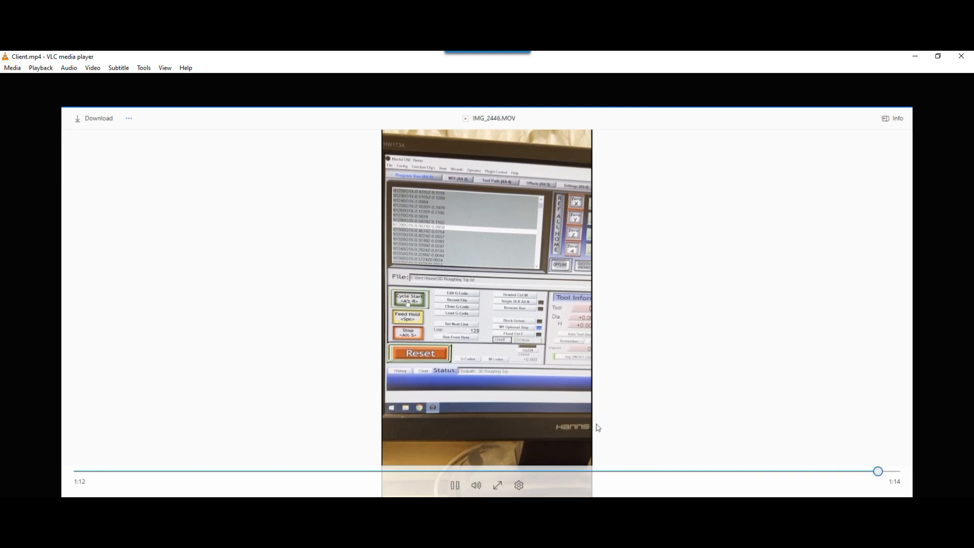
pyautogui.moveTo(488, 321)
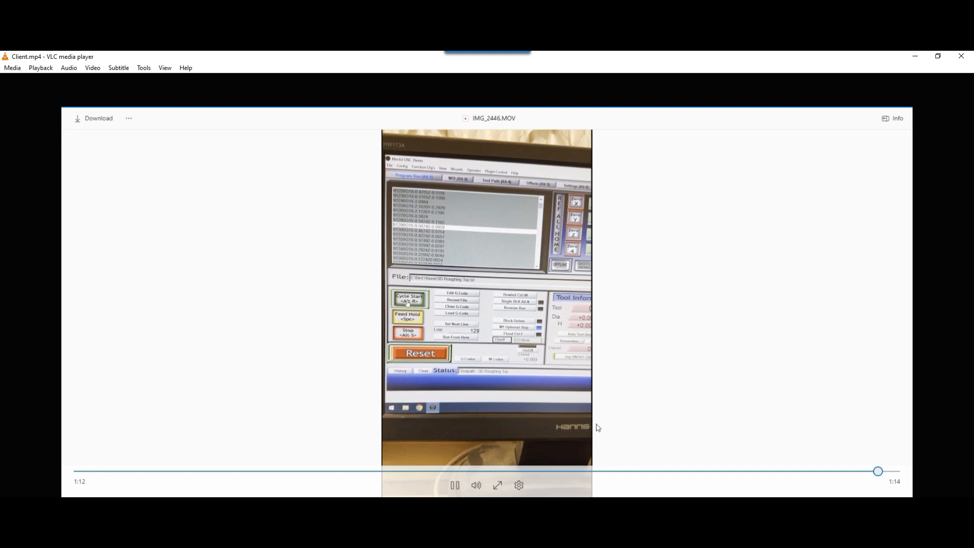
pyautogui.moveTo(484, 340)
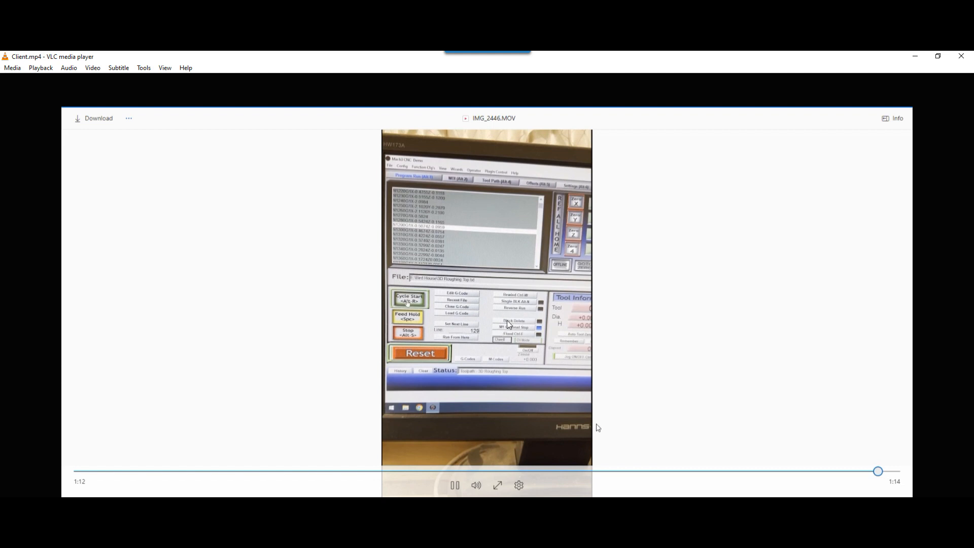
pyautogui.moveTo(504, 310)
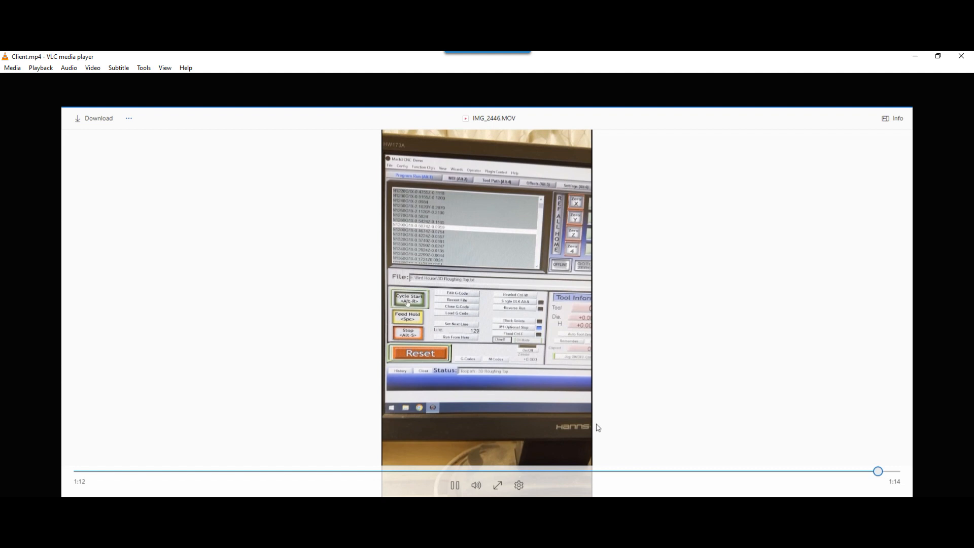
pyautogui.moveTo(484, 285)
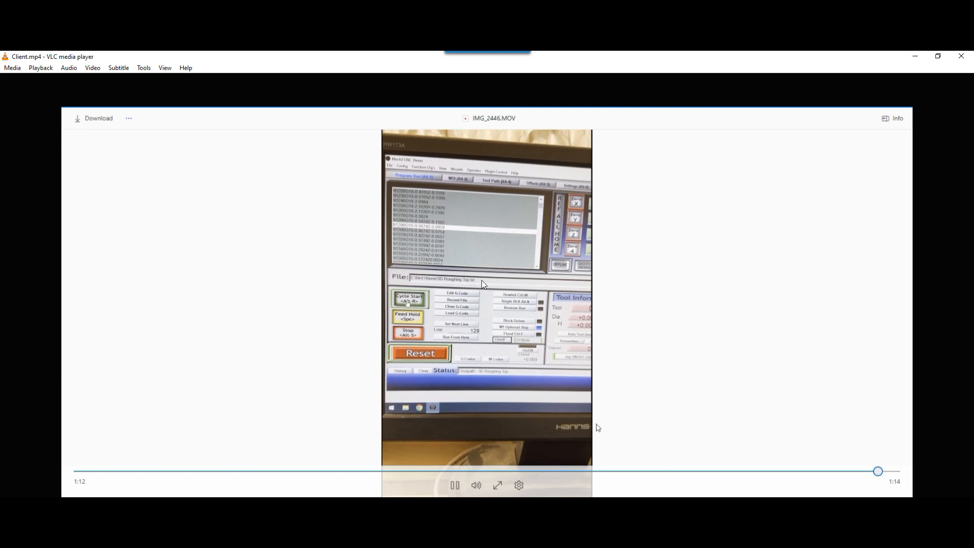
pyautogui.moveTo(478, 302)
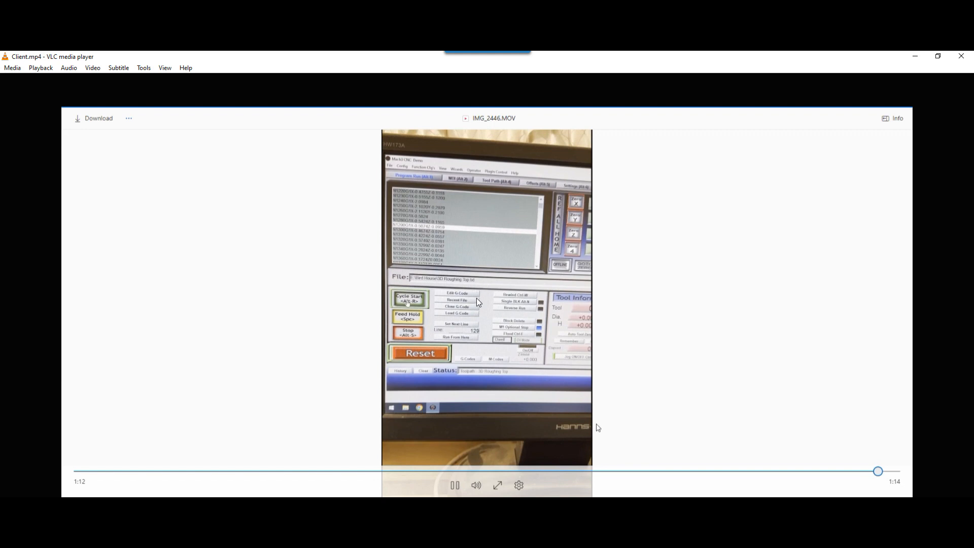
pyautogui.moveTo(404, 169)
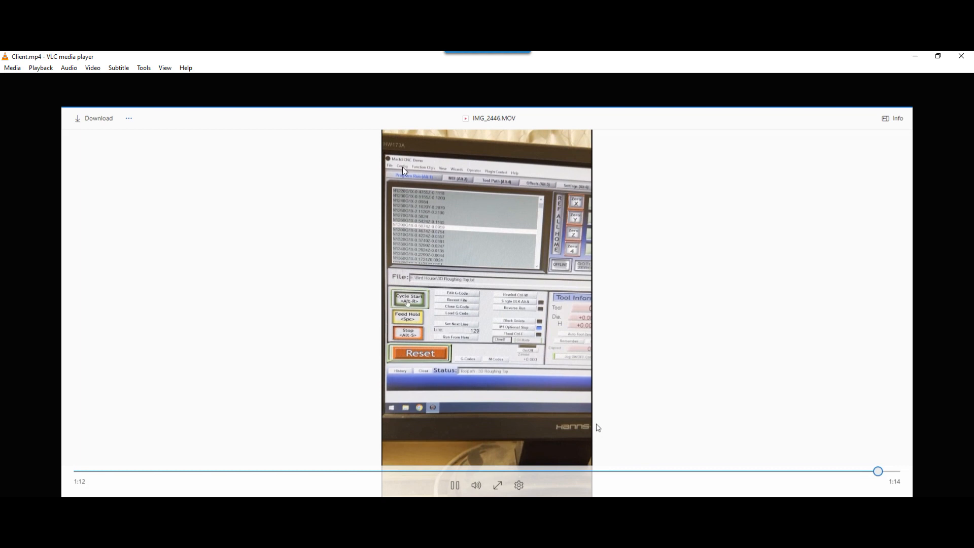
pyautogui.moveTo(428, 173)
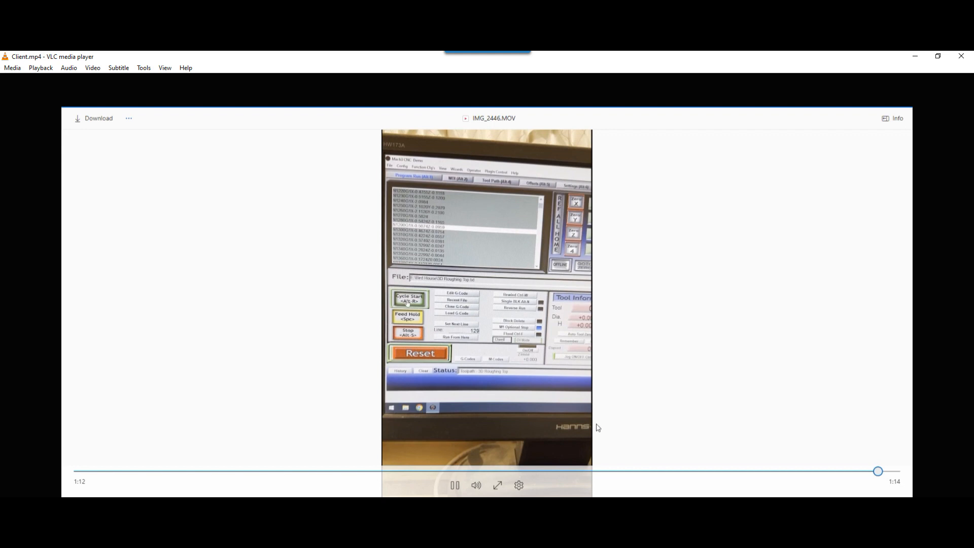
pyautogui.moveTo(421, 166)
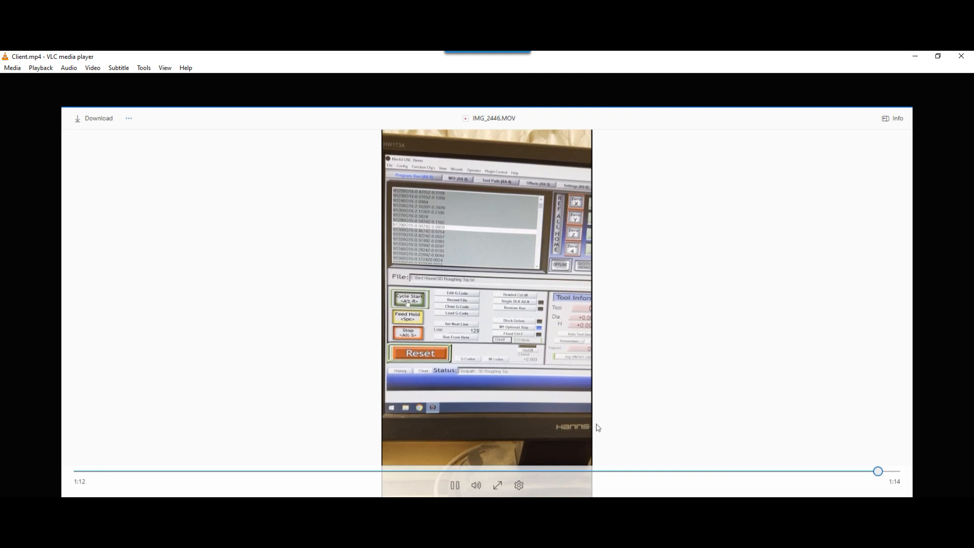
pyautogui.moveTo(705, 324)
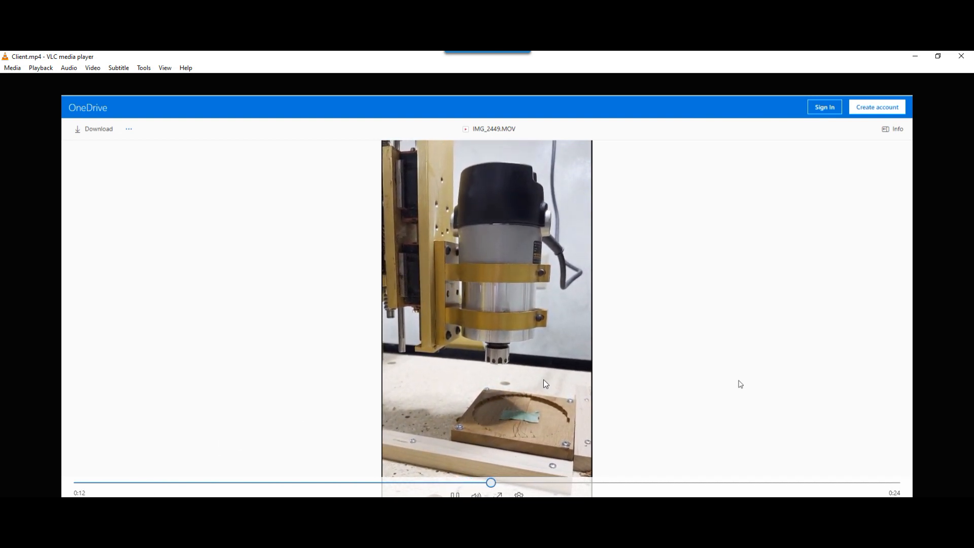
pyautogui.moveTo(587, 301)
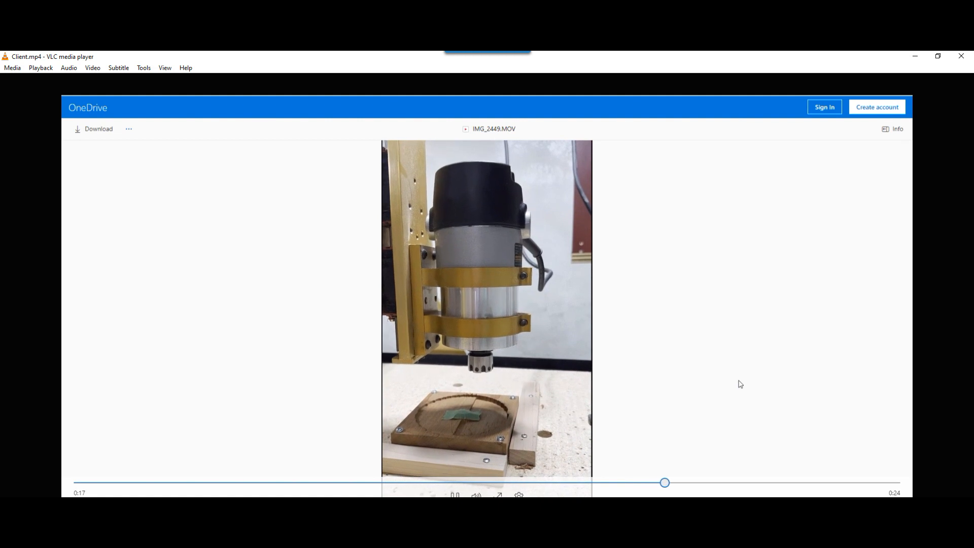
# - Jump the spindle clip back to 0:16 and pause above the grooved workpiece
pyautogui.click(879, 482)
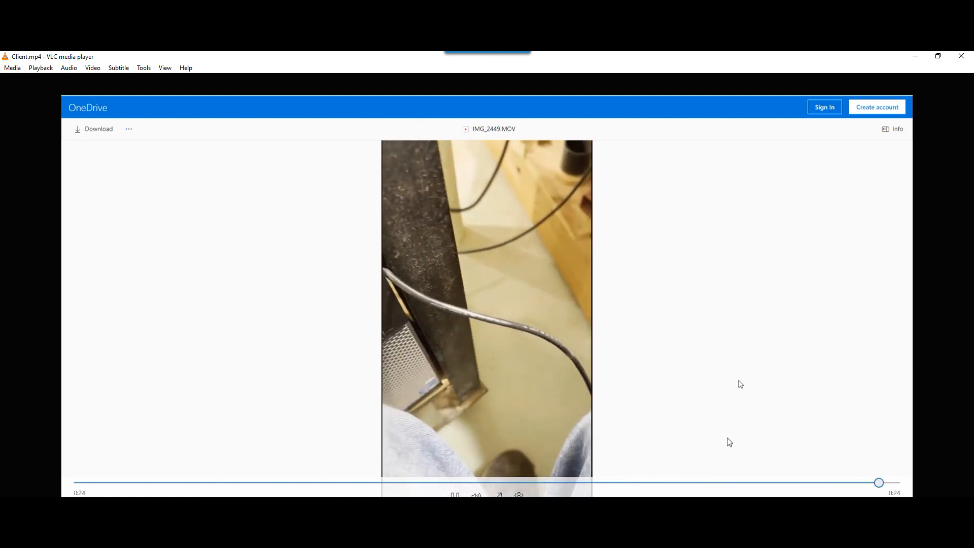
pyautogui.click(368, 482)
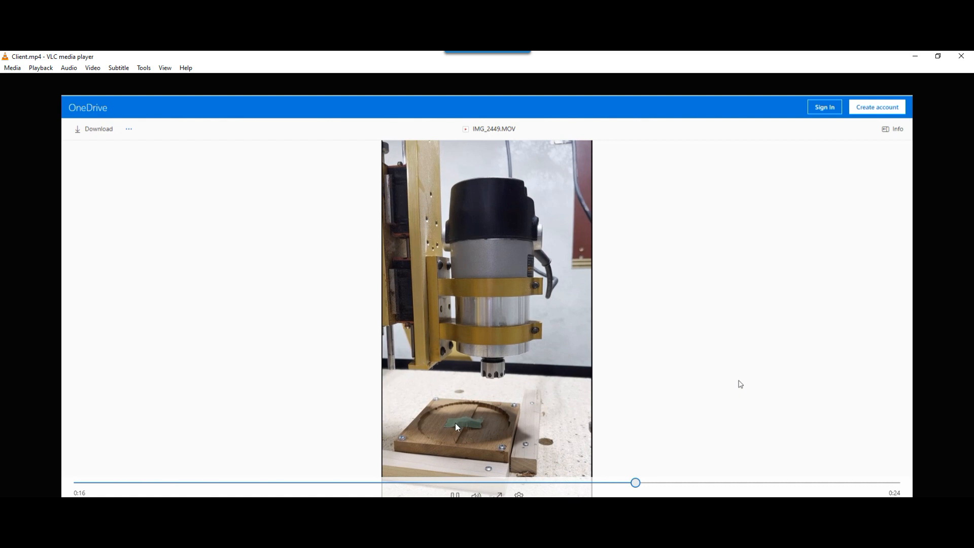
pyautogui.moveTo(666, 362)
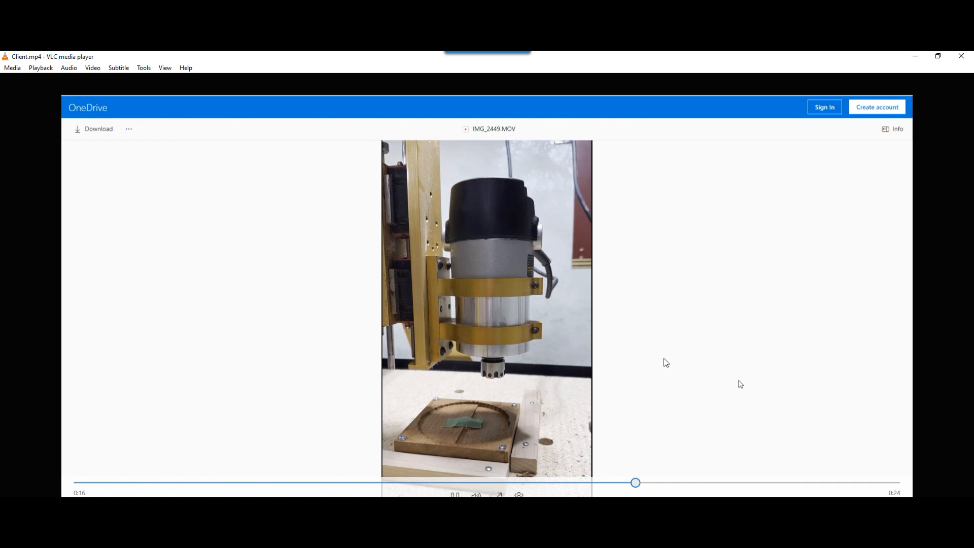
pyautogui.moveTo(740, 384)
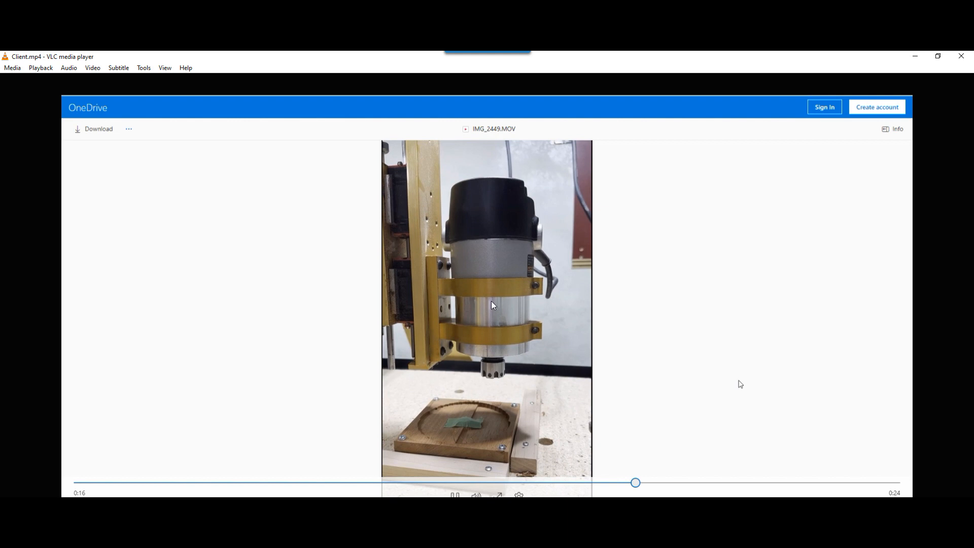
pyautogui.moveTo(685, 340)
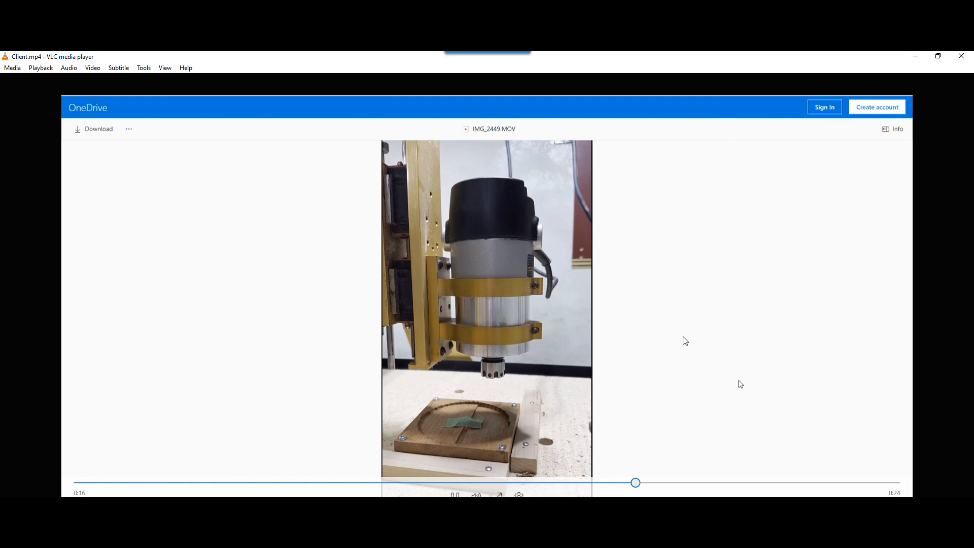
pyautogui.moveTo(740, 384)
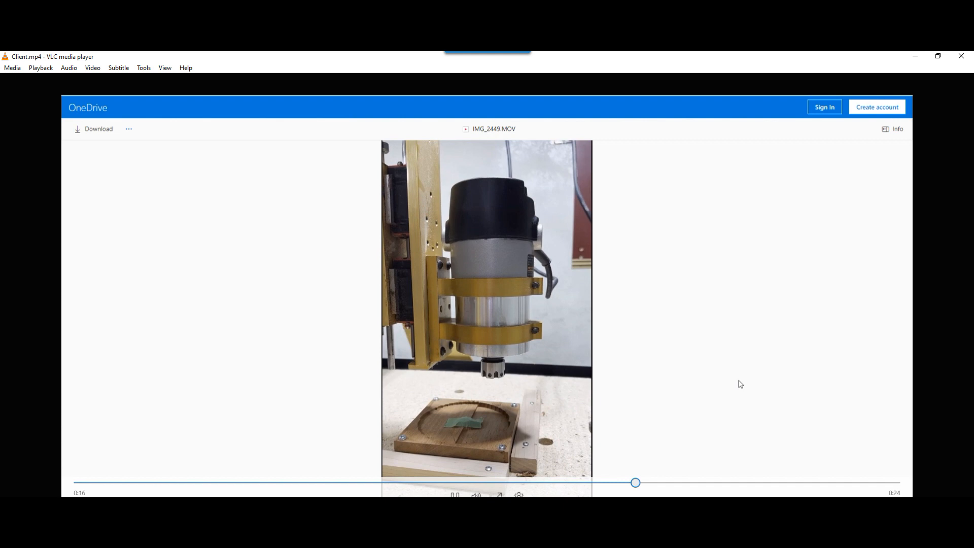
pyautogui.moveTo(690, 226)
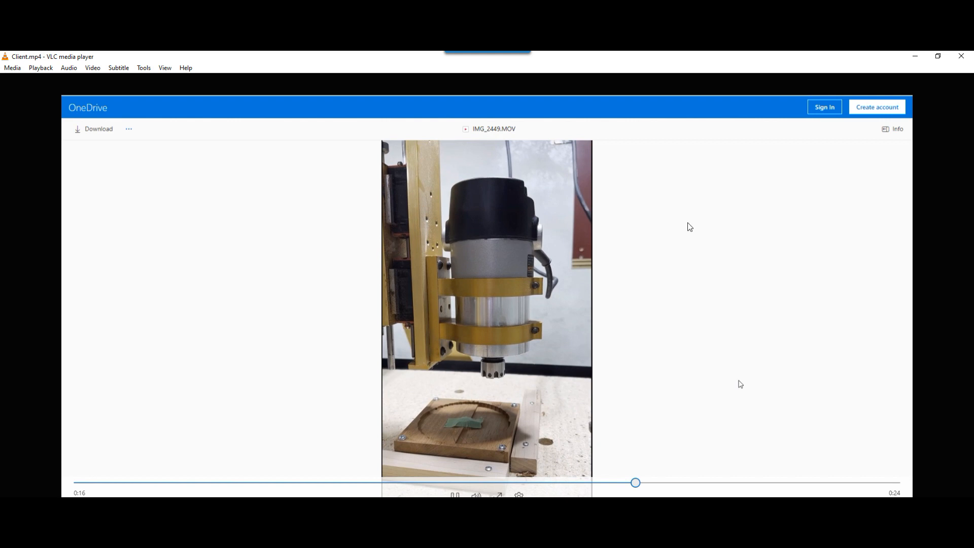